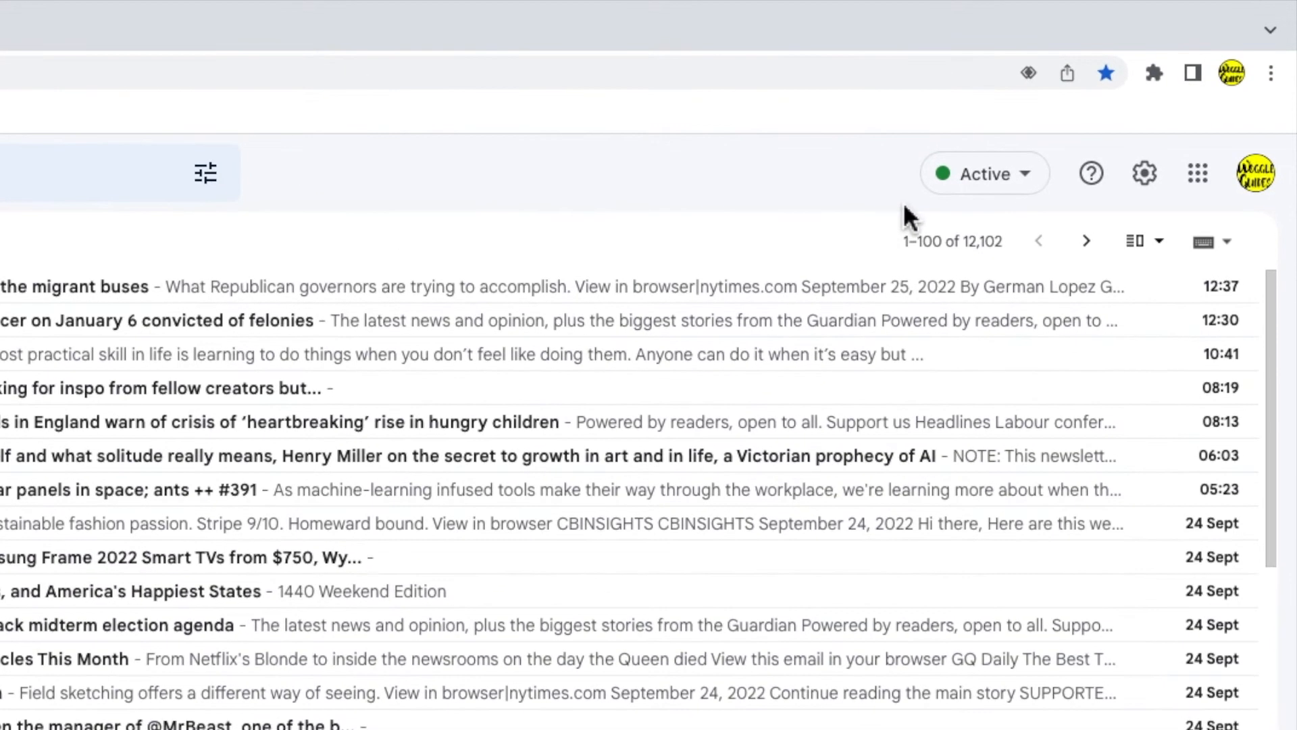
{"action": "mouse_move", "coordinate": [914, 218]}
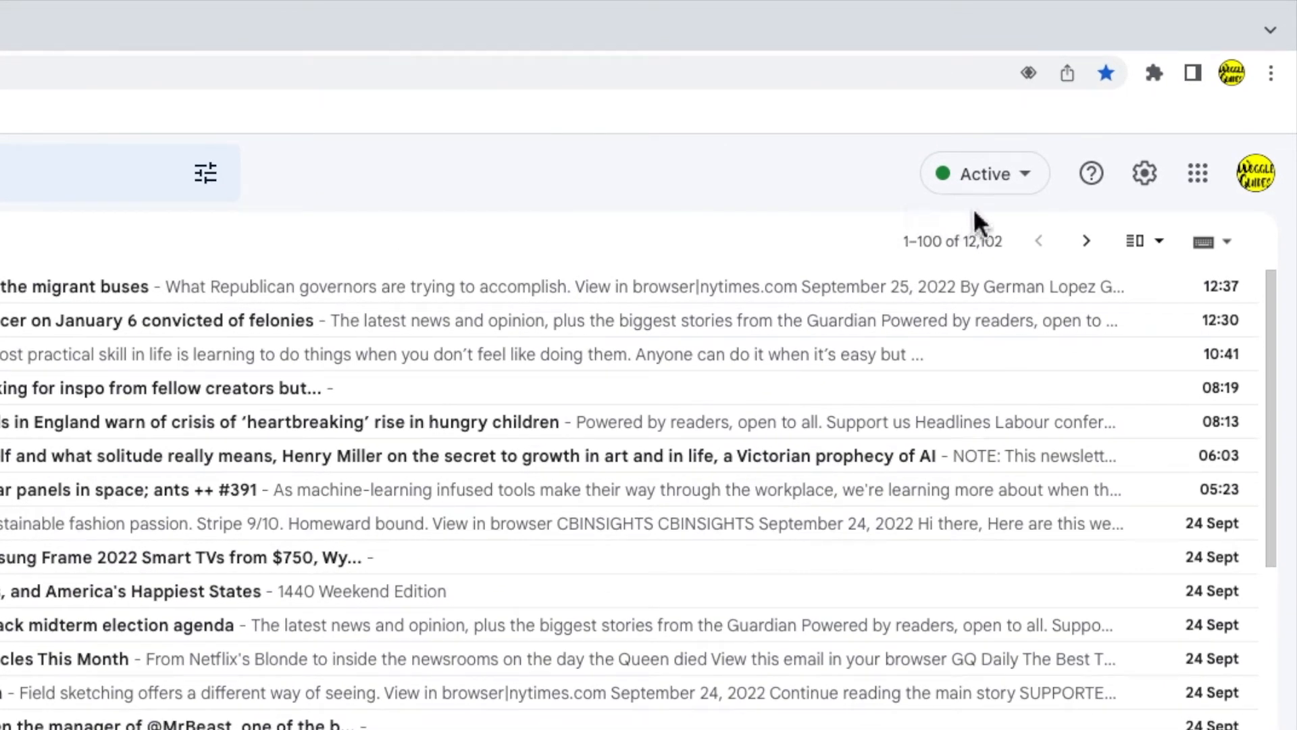
{"action": "mouse_move", "coordinate": [1145, 173]}
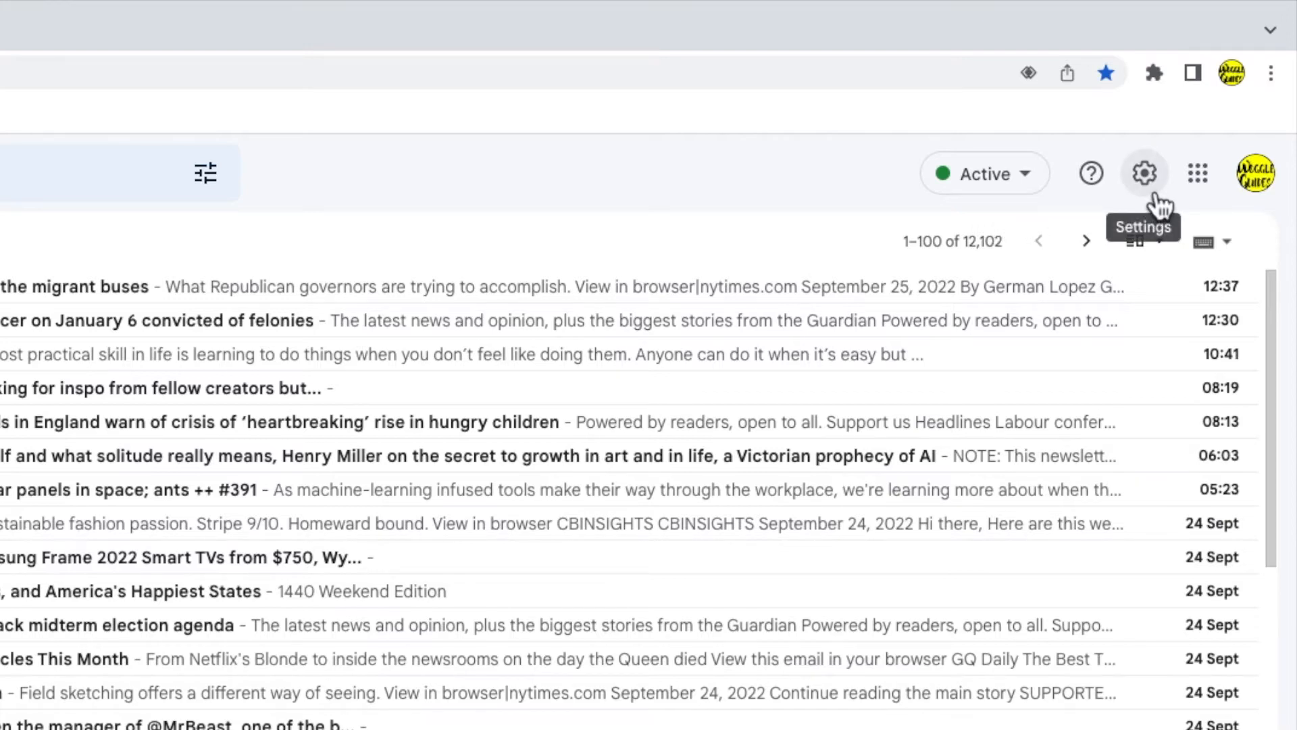
Open Gmail's quick settings panel and go to See all settings.
{"action": "left_click", "coordinate": [1144, 173]}
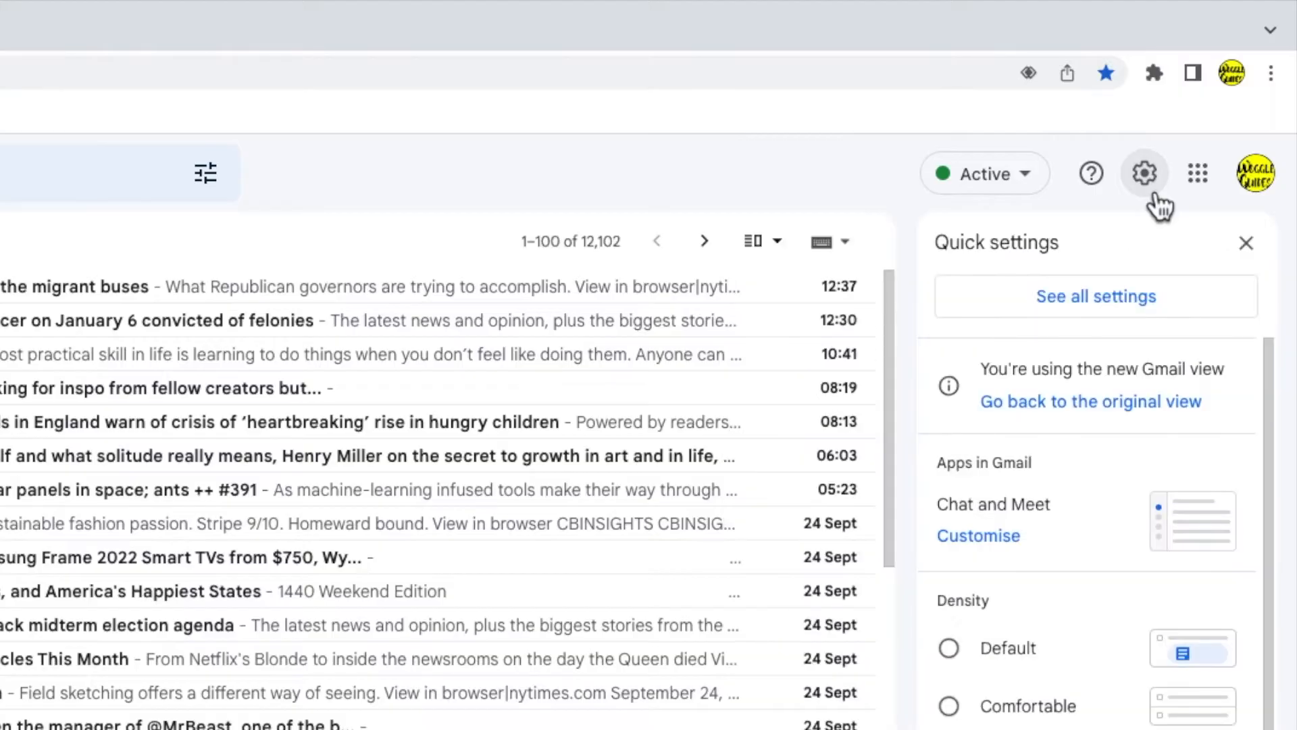
{"action": "mouse_move", "coordinate": [1168, 210]}
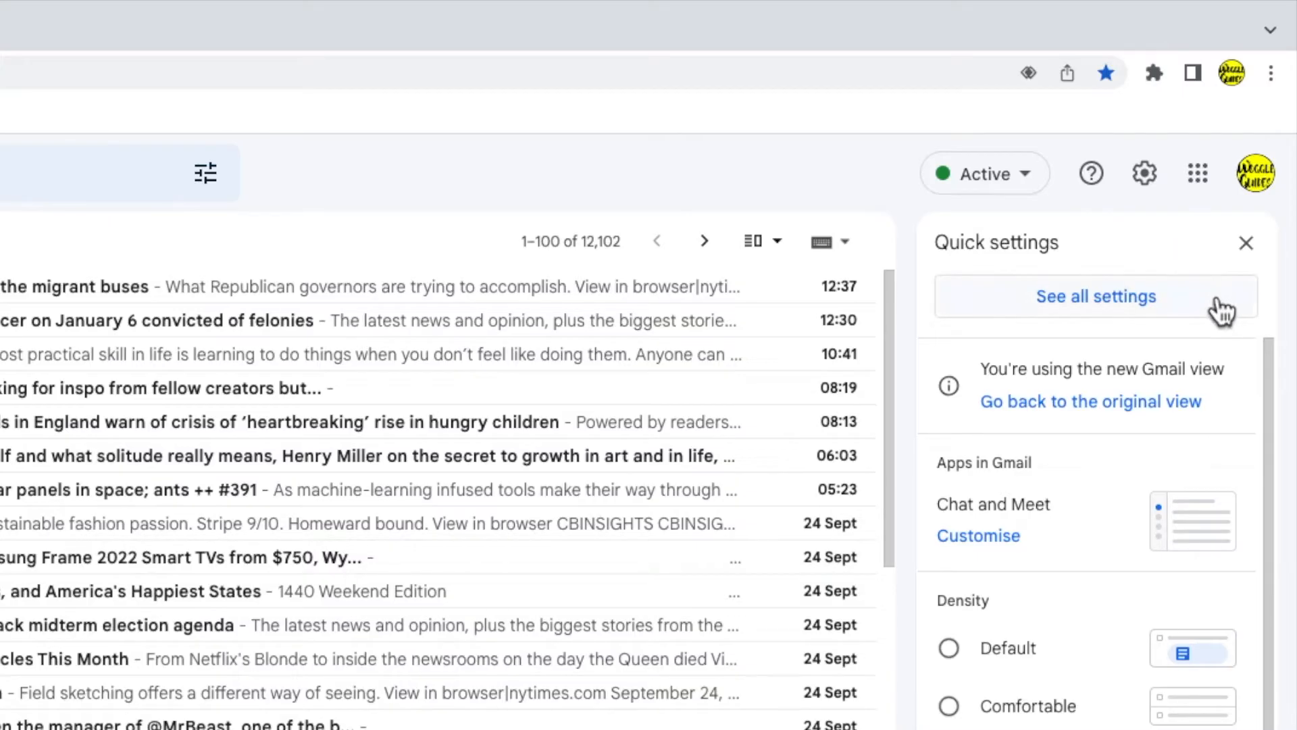
{"action": "left_click", "coordinate": [948, 707]}
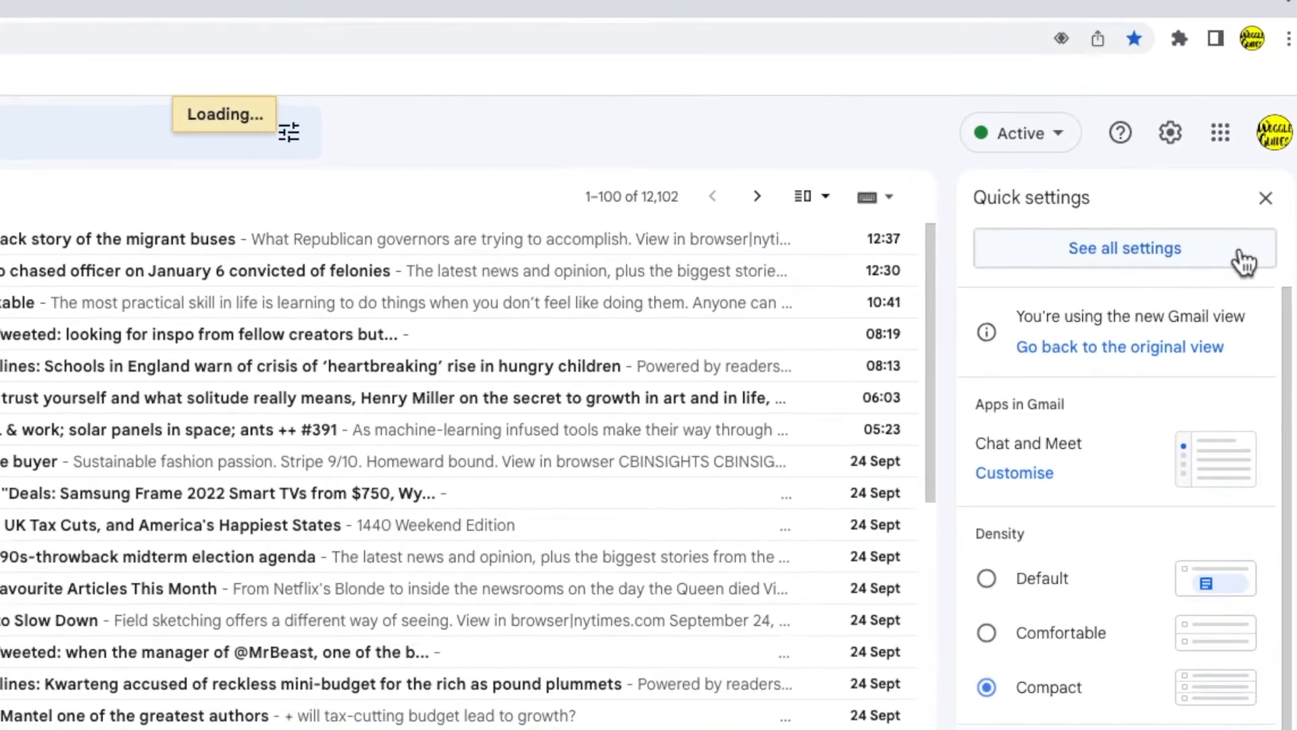
Bring up the full Settings page on the General tab.
{"action": "left_click", "coordinate": [1123, 248]}
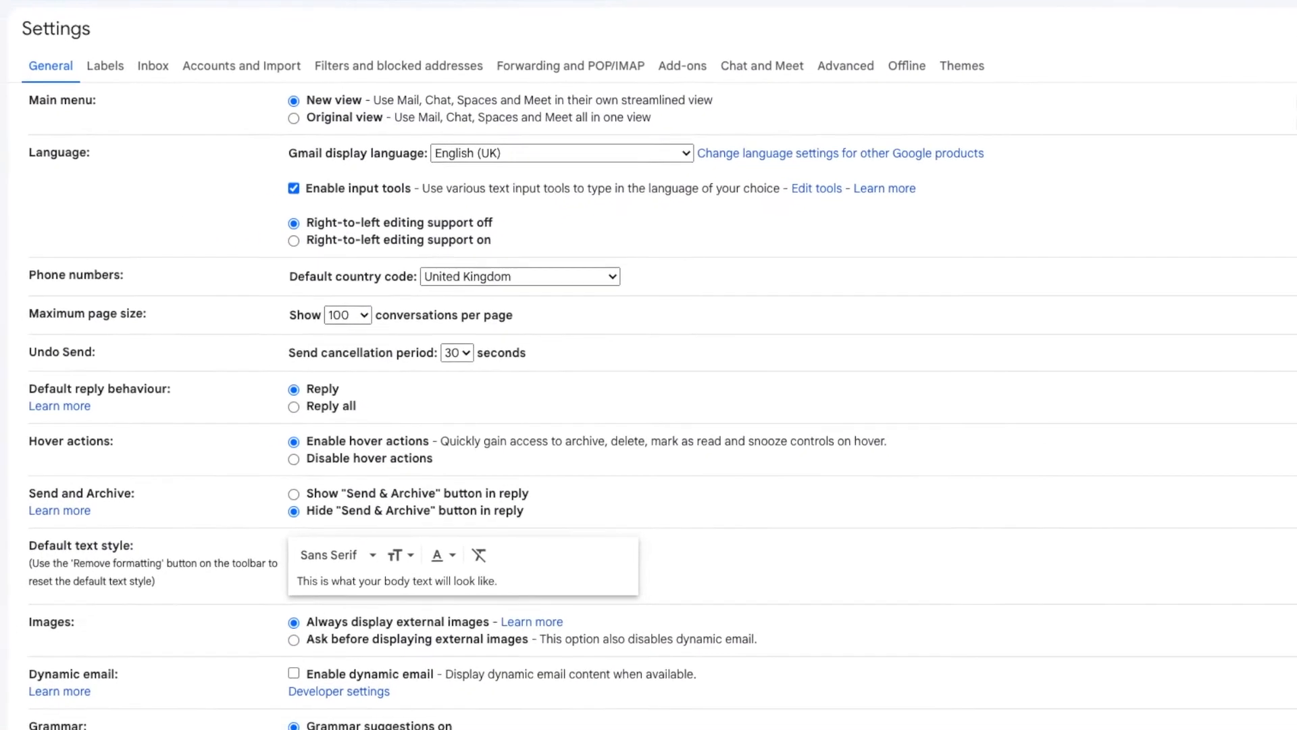
{"action": "mouse_move", "coordinate": [1083, 92]}
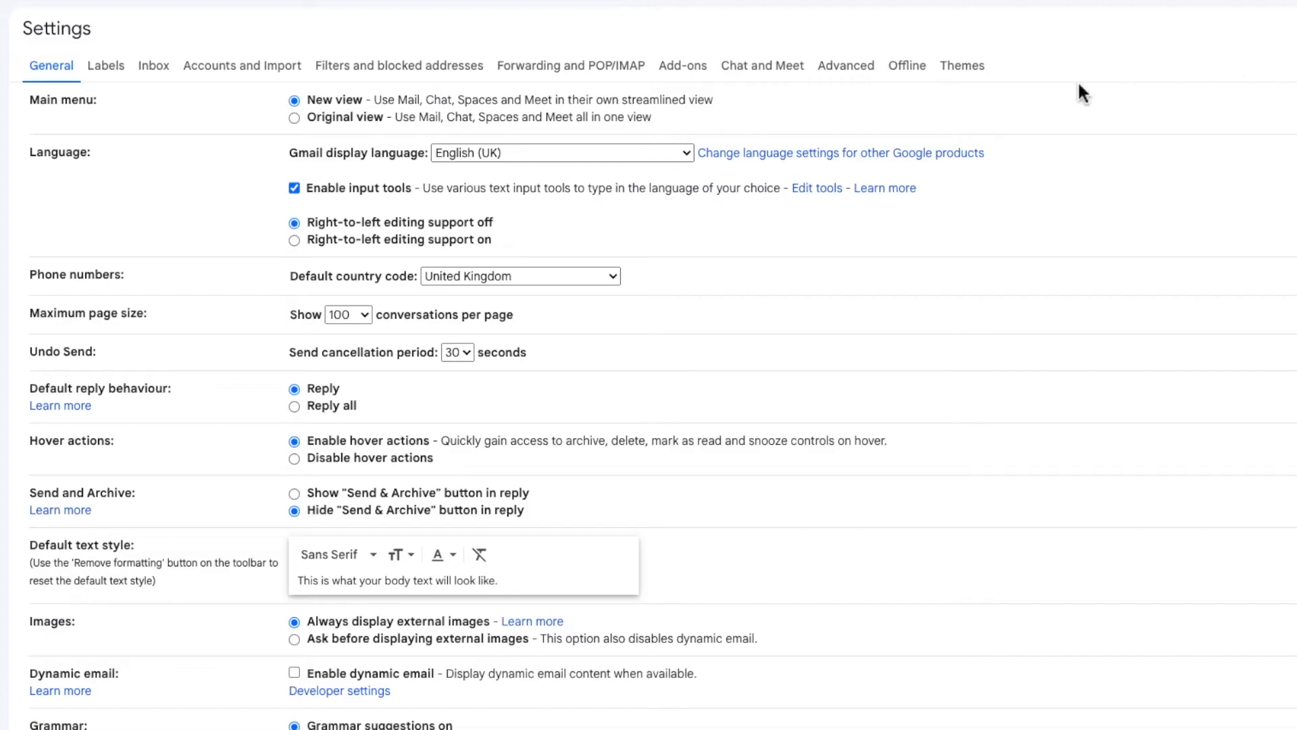
{"action": "mouse_move", "coordinate": [283, 91]}
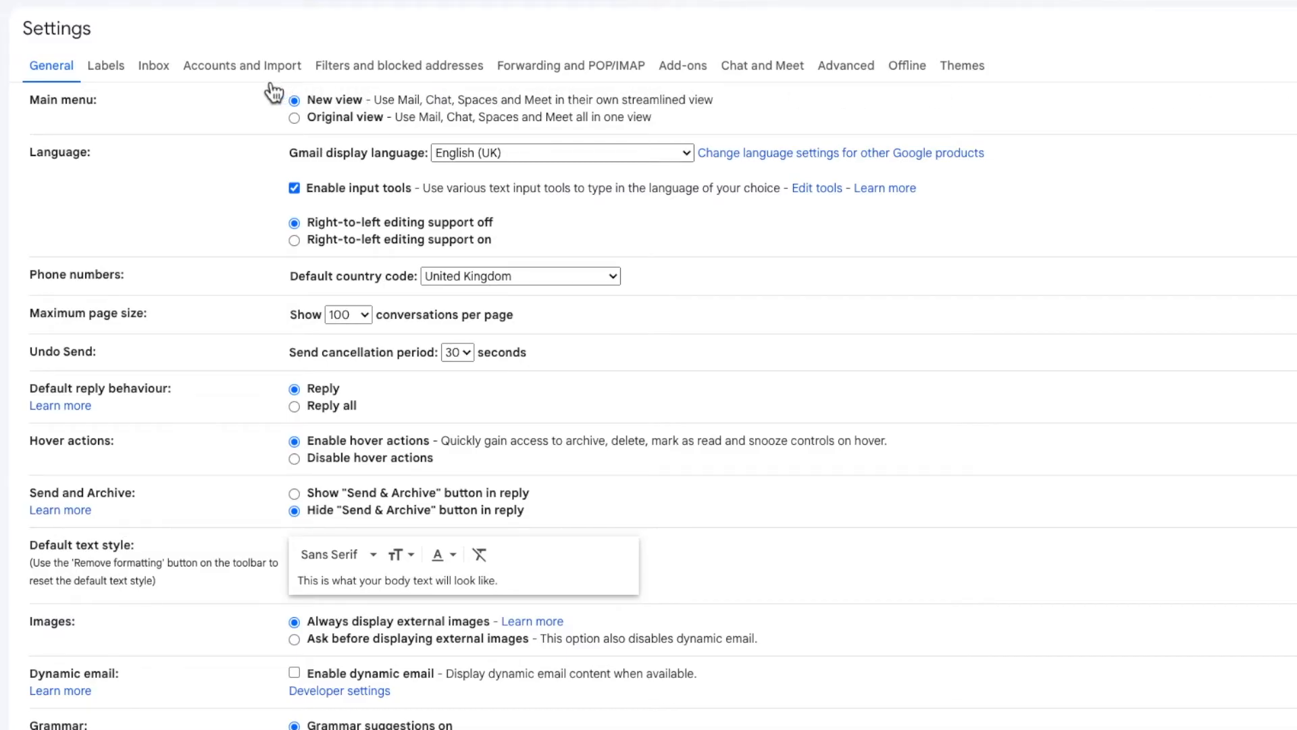
Go to Accounts and Import and start unlinking the linked Yahoo account.
{"action": "left_click", "coordinate": [242, 66]}
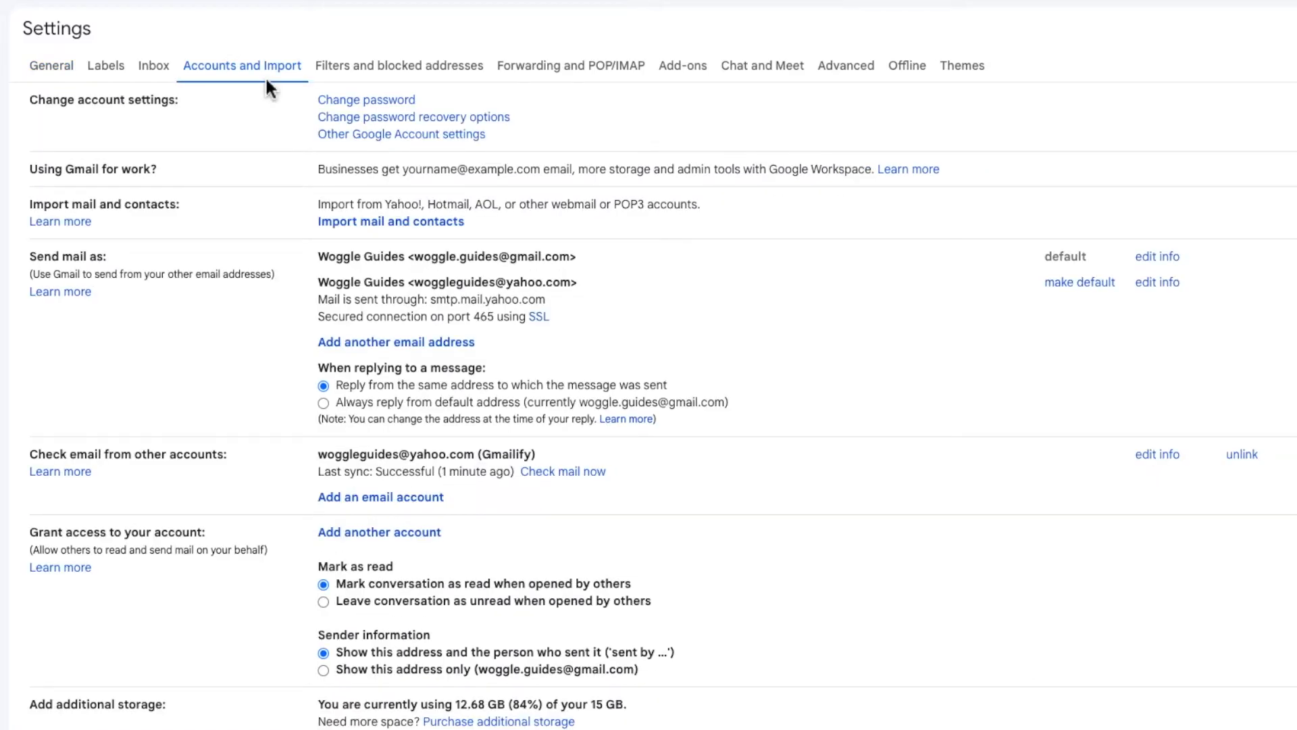
{"action": "mouse_move", "coordinate": [211, 442]}
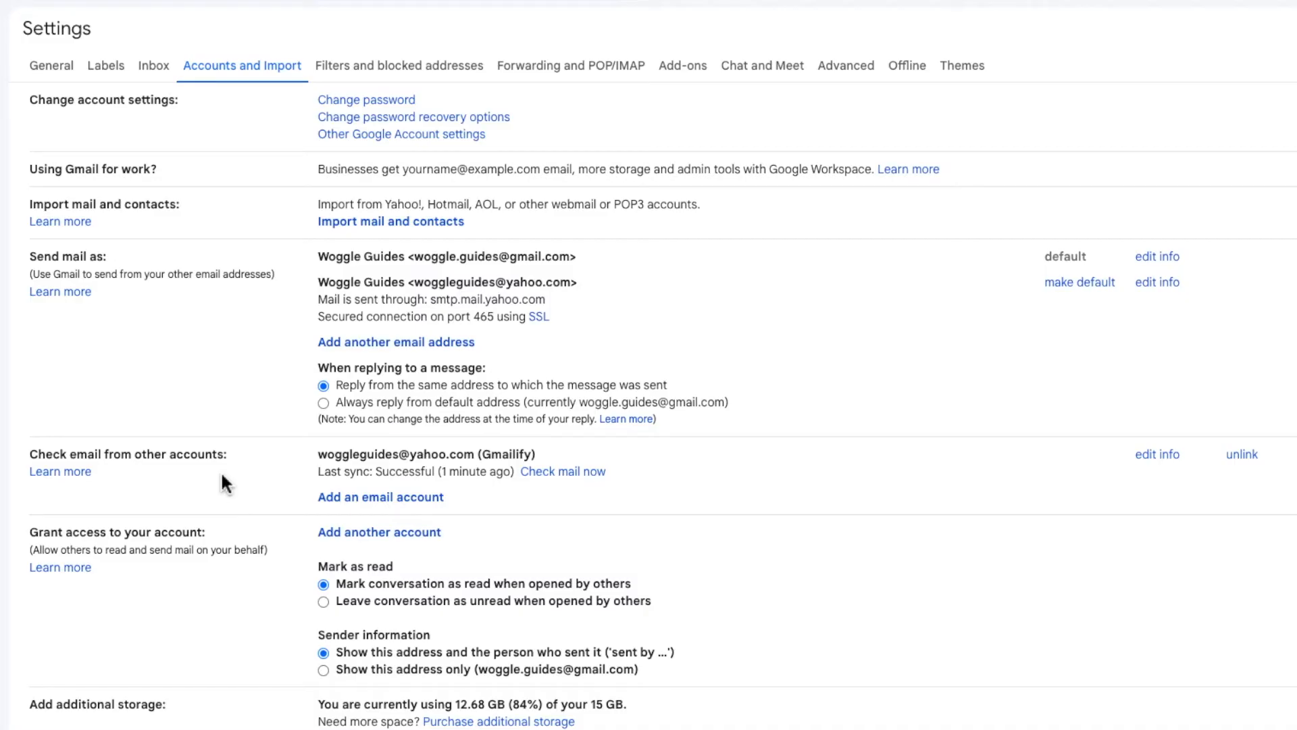
{"action": "mouse_move", "coordinate": [996, 486]}
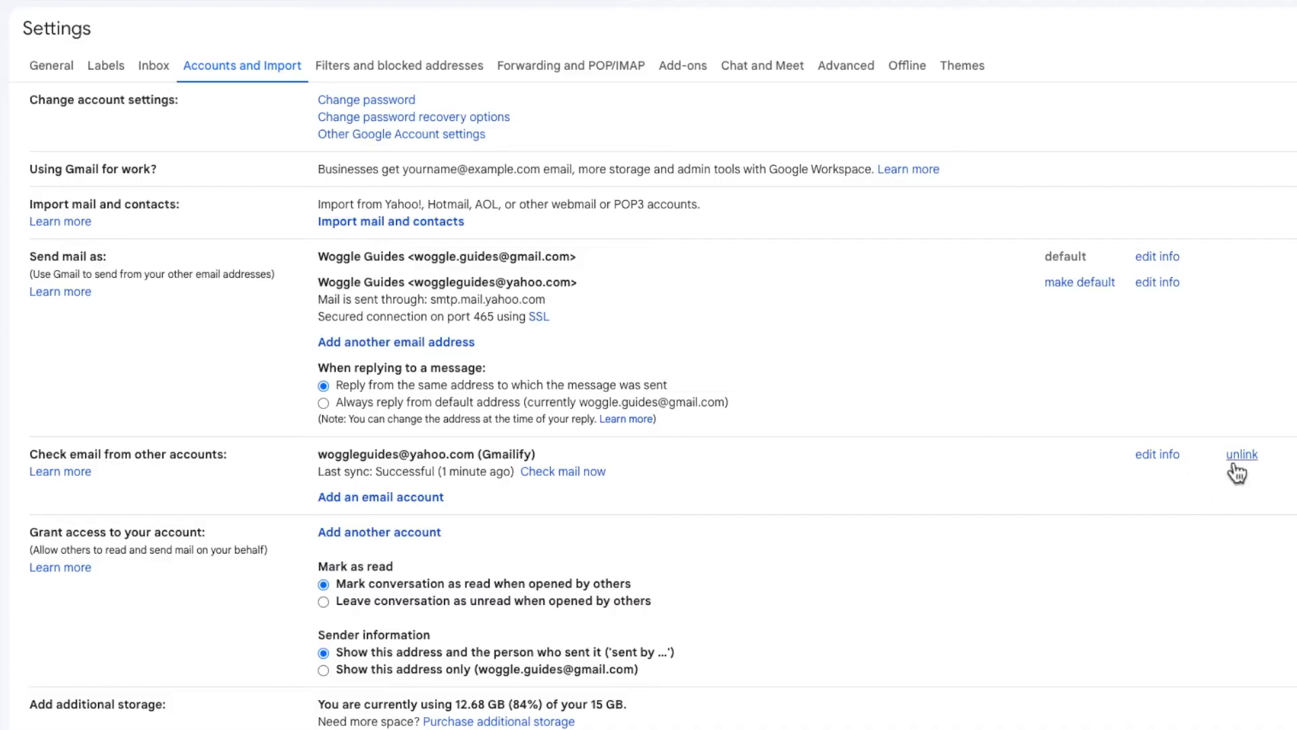
{"action": "left_click", "coordinate": [1242, 453]}
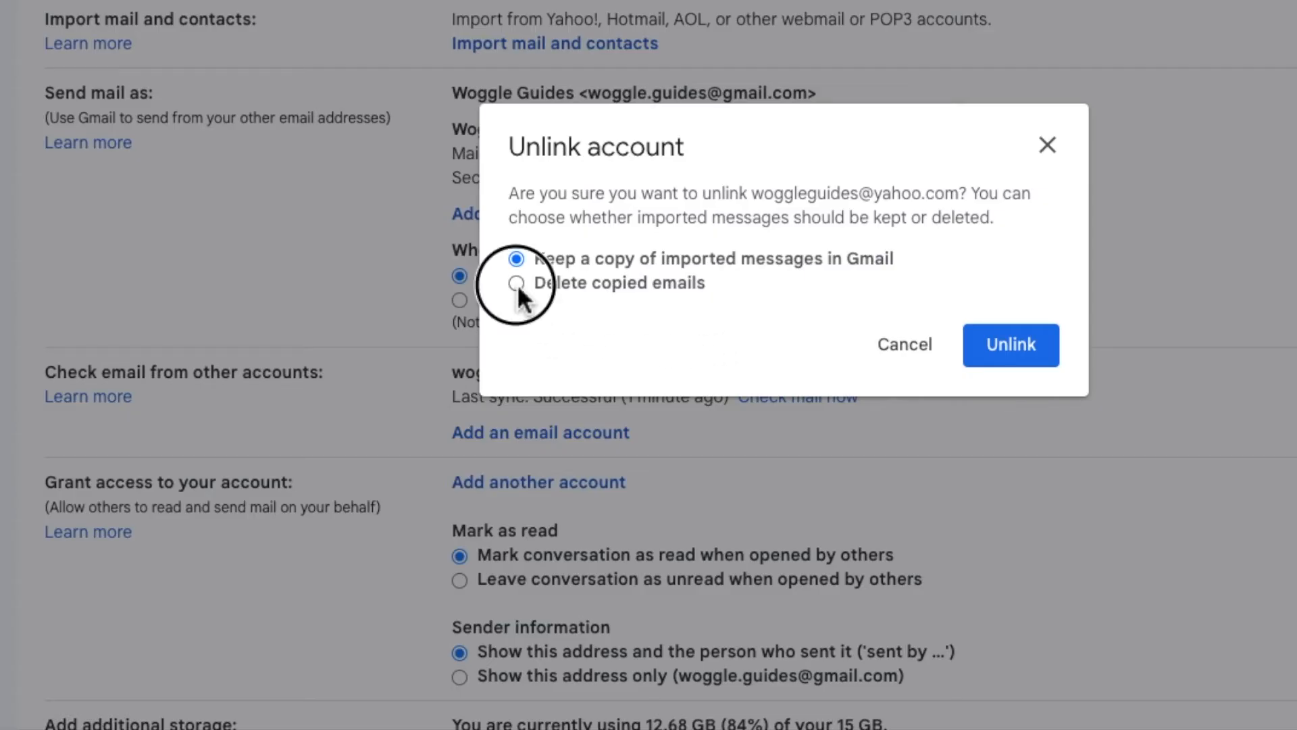
Choose 'Delete copied emails' in the Yahoo unlink confirmation.
{"action": "left_click", "coordinate": [516, 282]}
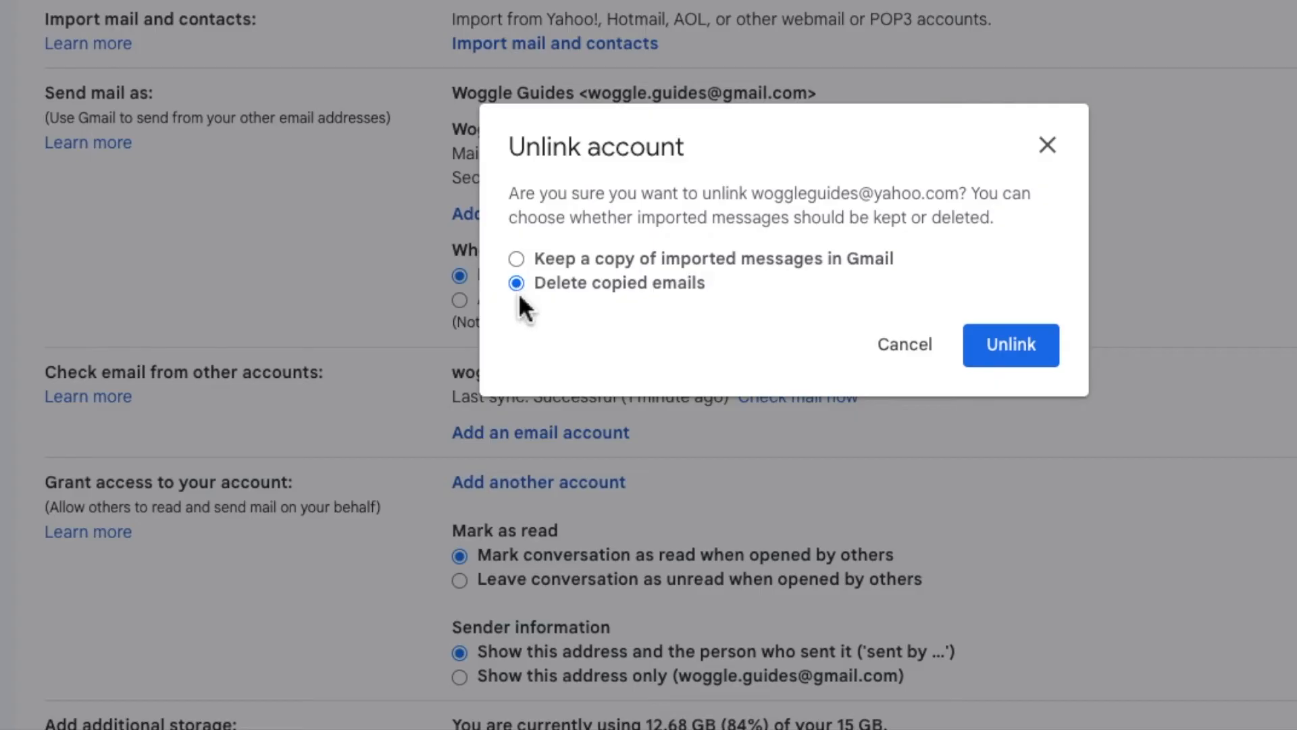
{"action": "mouse_move", "coordinate": [583, 350]}
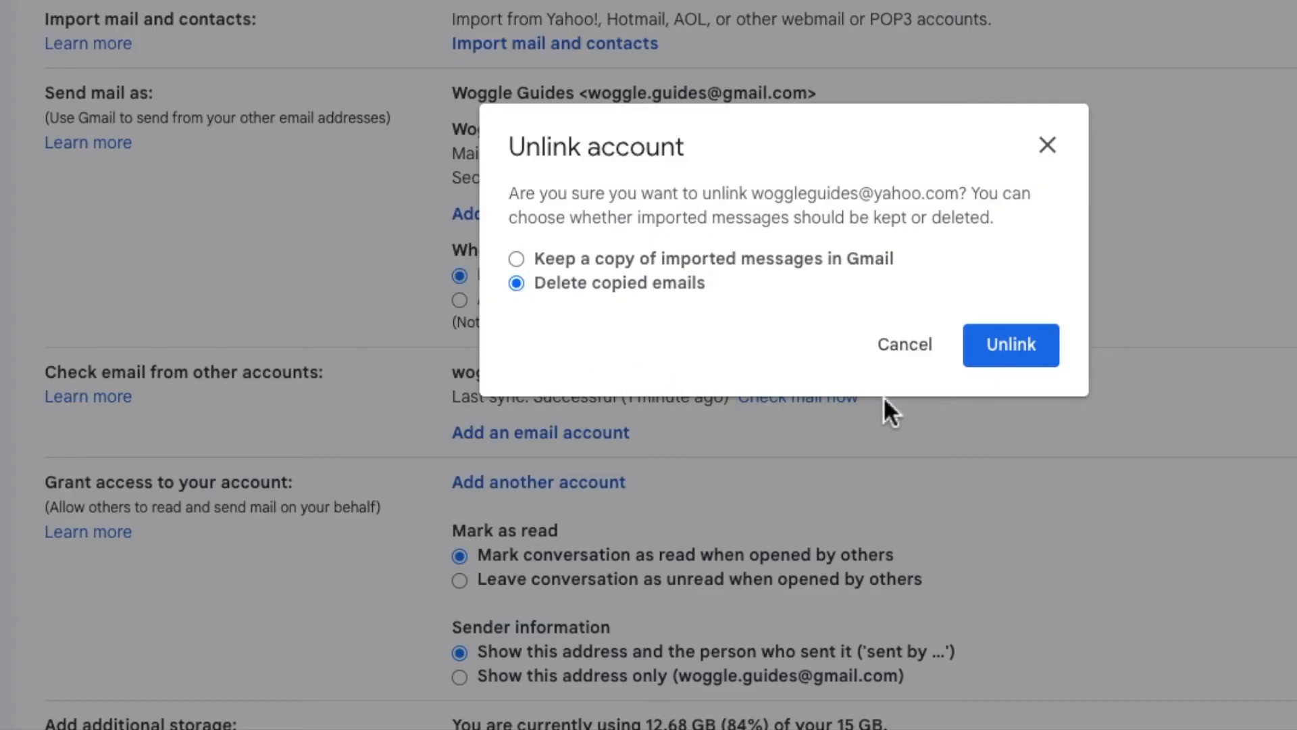
{"action": "mouse_move", "coordinate": [1010, 345]}
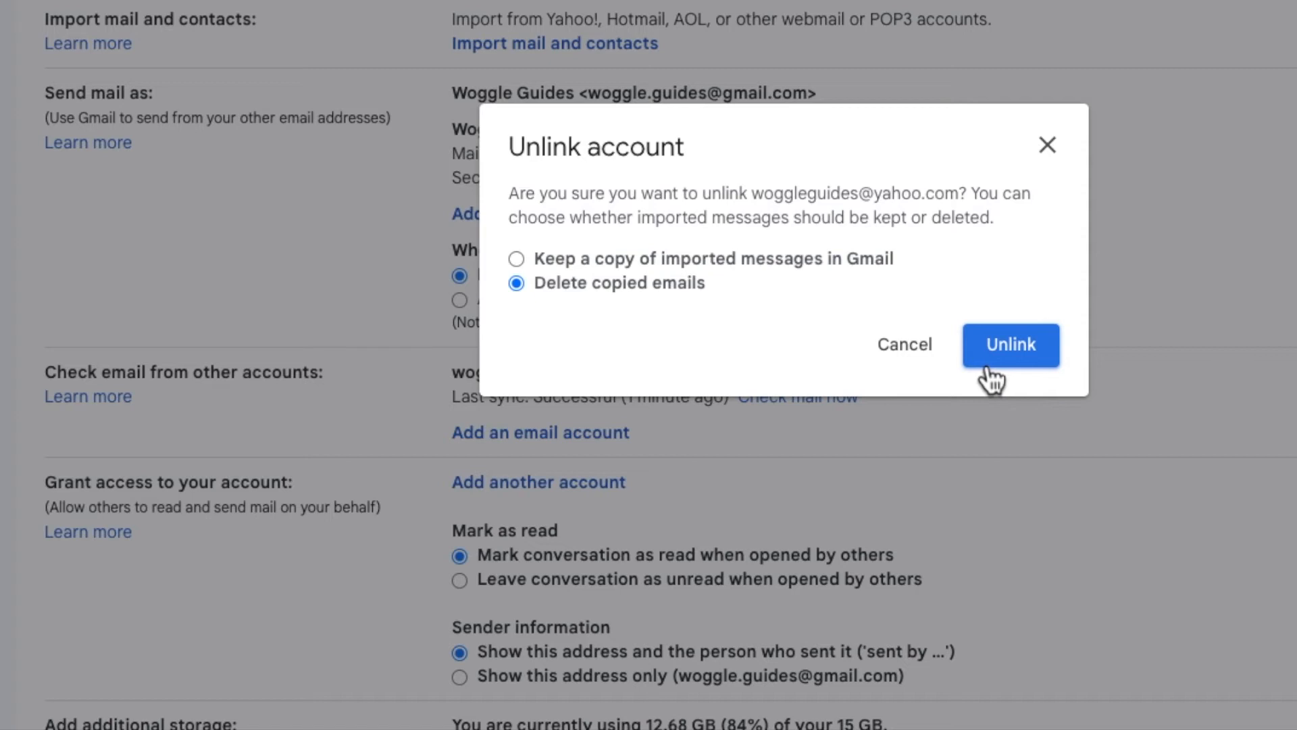